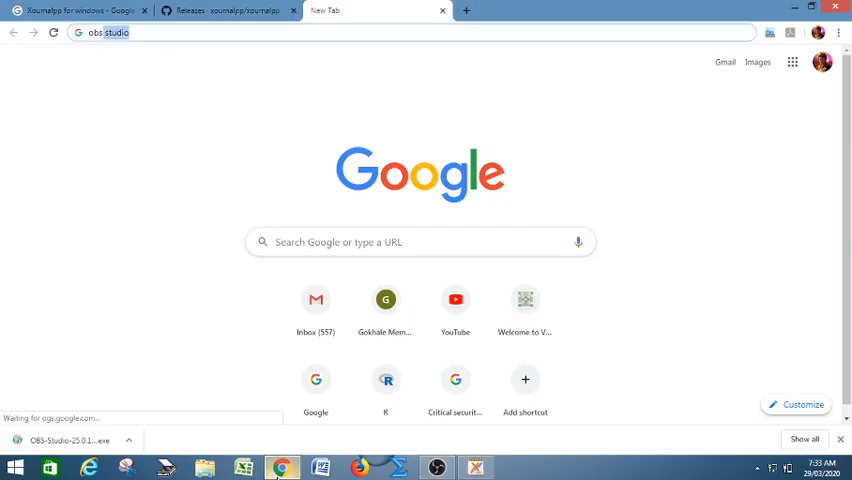
mouse_move(363, 311)
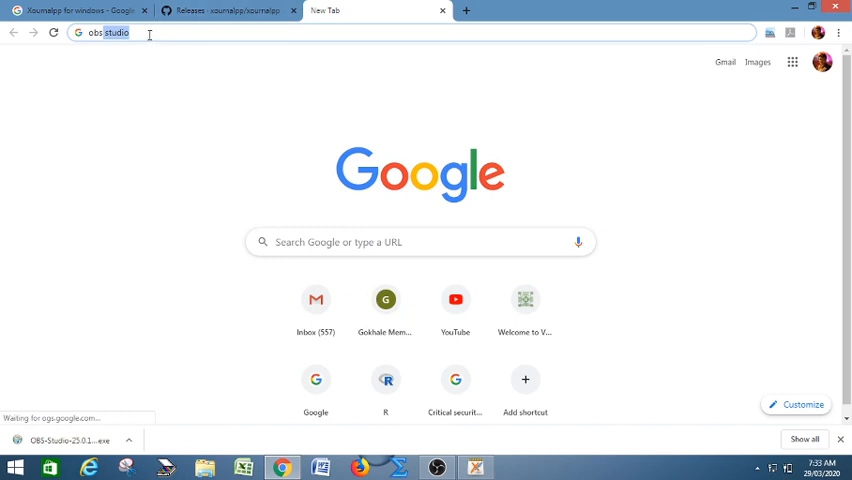
Step: Search Google for obs studio, reach obsproject.com and request the Windows download
key("Enter")
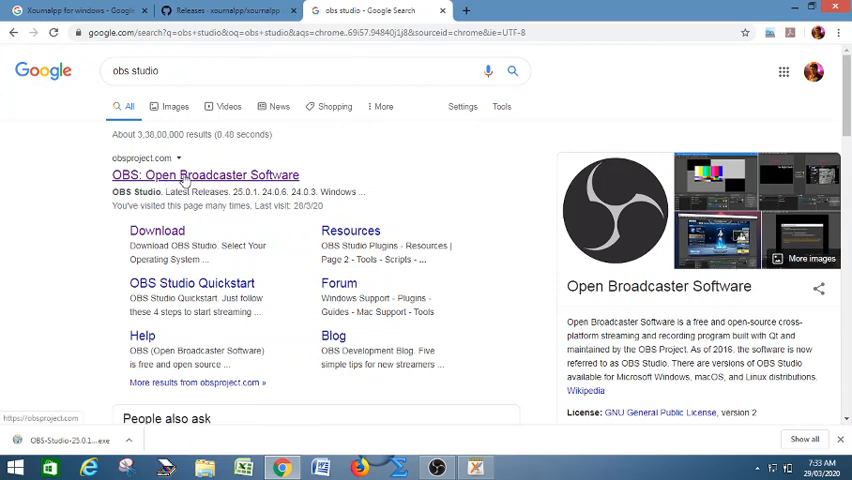
left_click(204, 175)
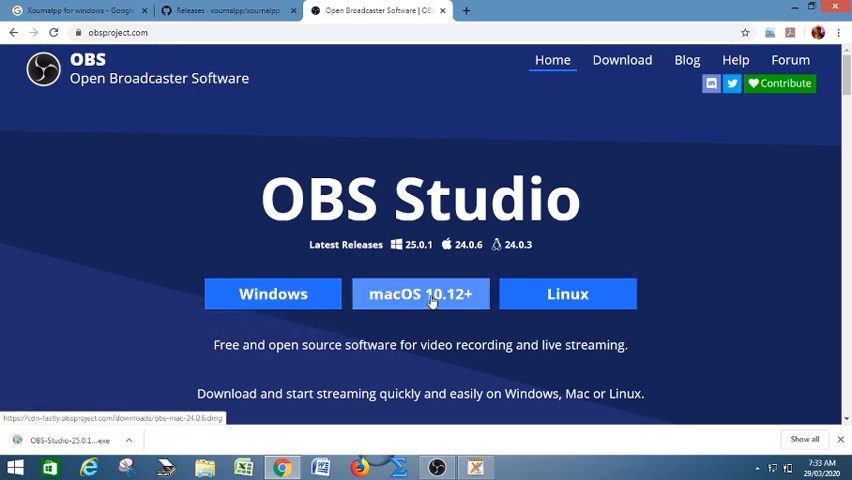
mouse_move(252, 299)
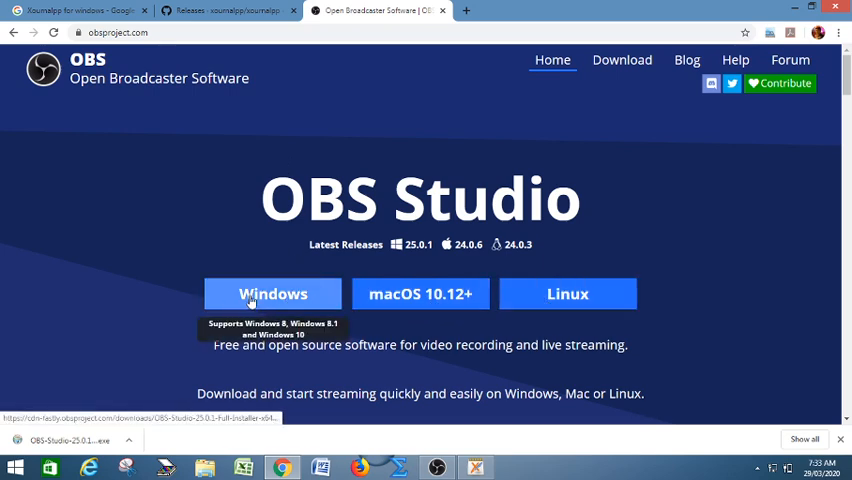
left_click(273, 293)
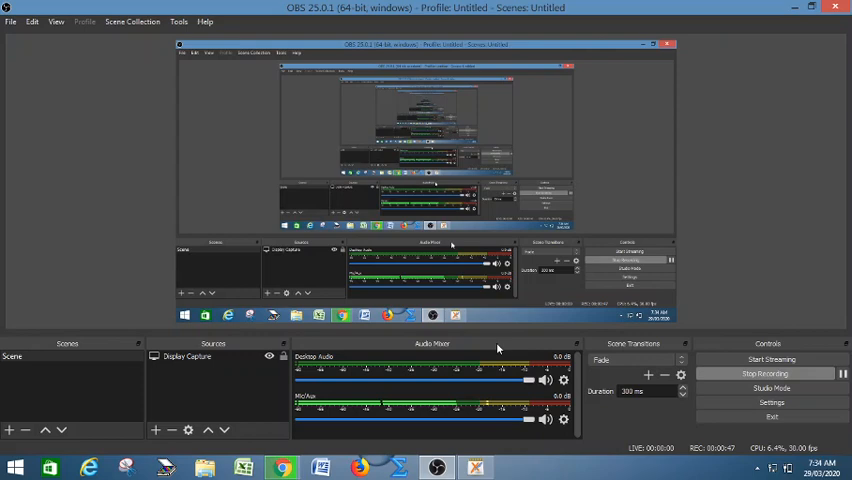
mouse_move(802, 345)
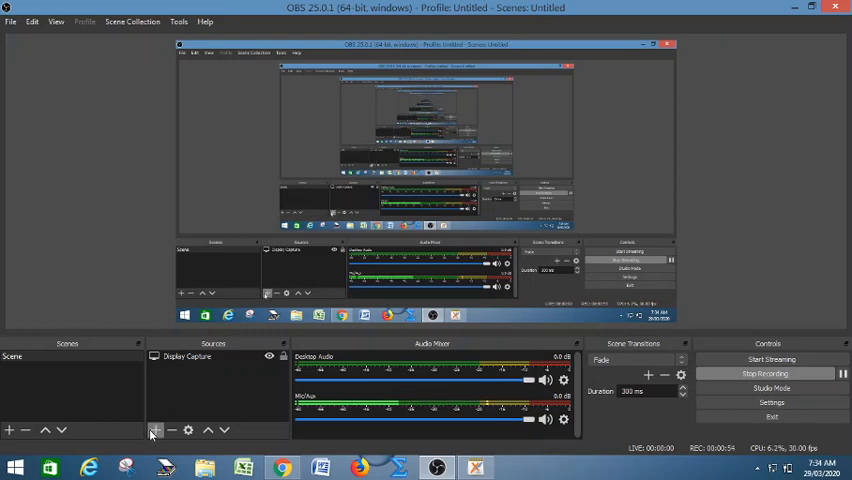
Step: Add a Display Capture source named Display Capture 2 to the scene with default settings
left_click(157, 427)
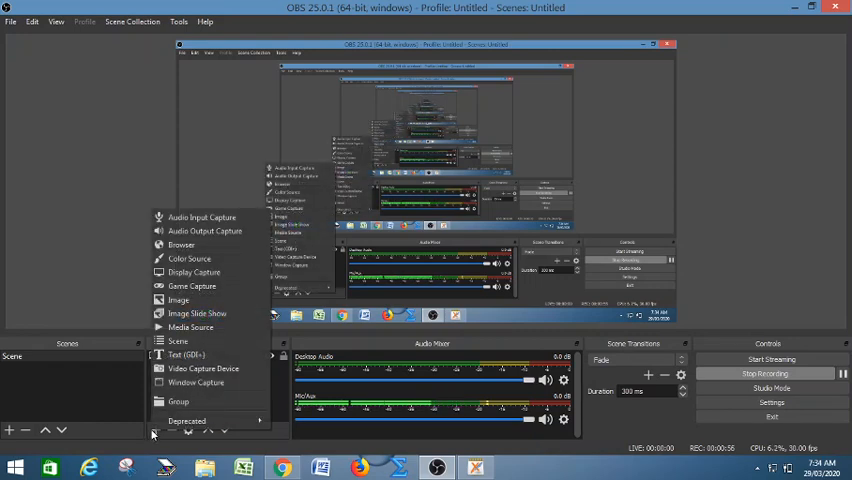
mouse_move(201, 217)
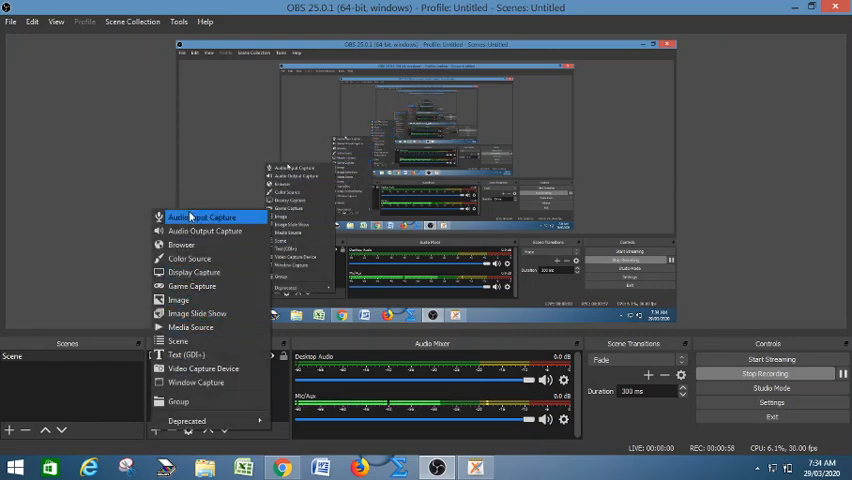
mouse_move(194, 271)
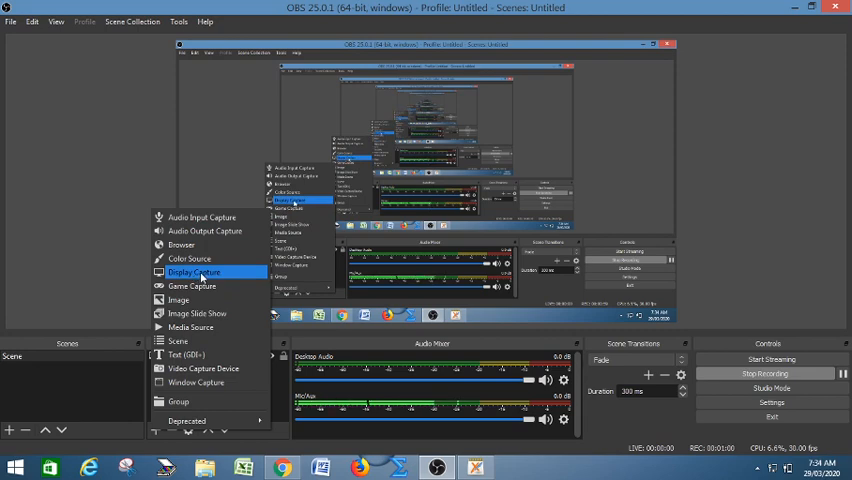
left_click(194, 271)
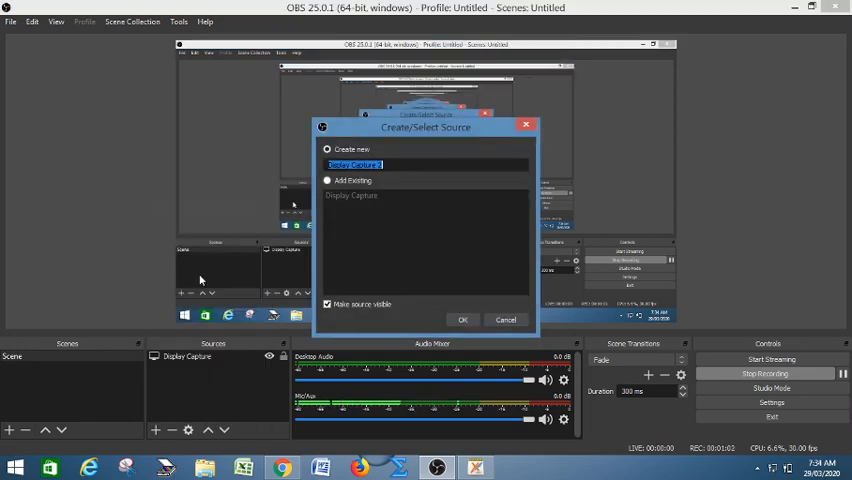
left_click(463, 320)
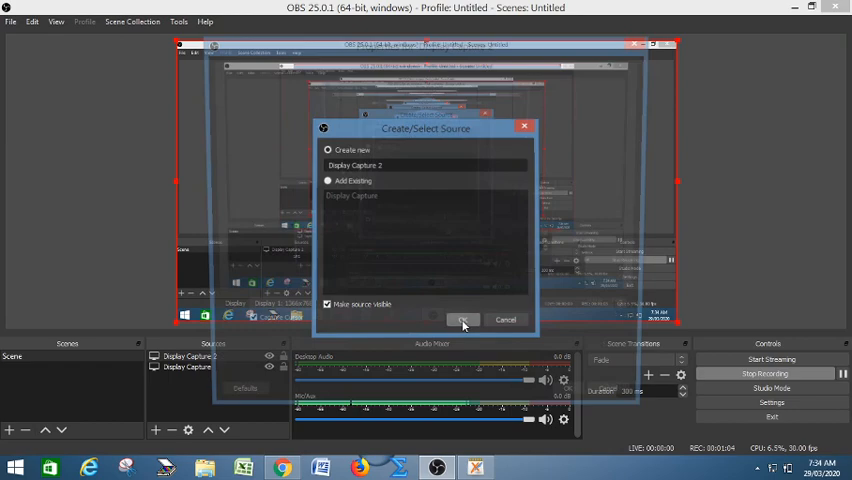
left_click(462, 320)
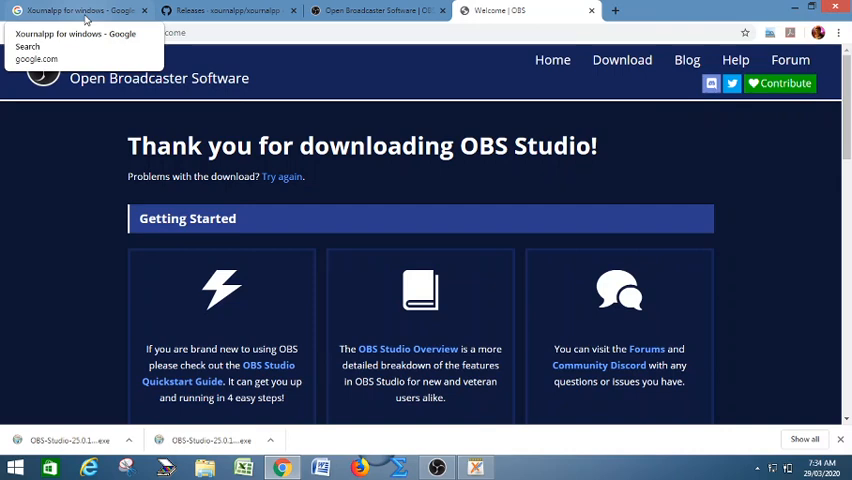
Step: Reach the xournalpp GitHub 1.0.17 releases assets and bring Xournal++ to the front
left_click(70, 11)
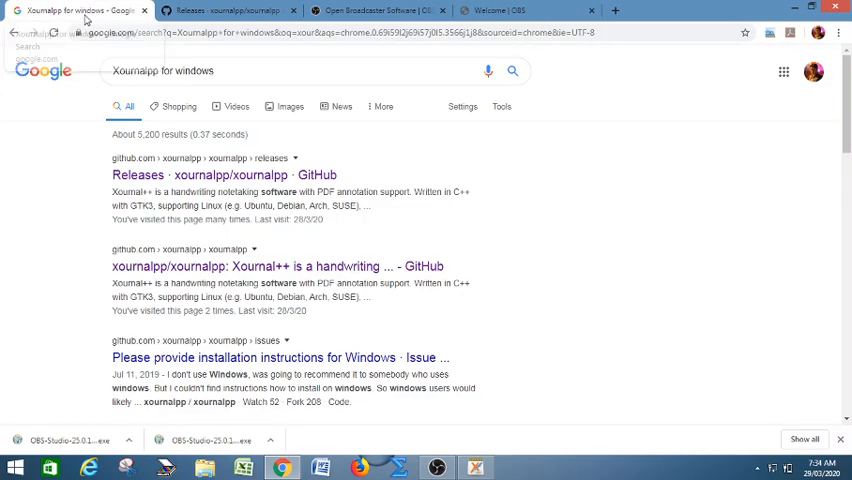
left_click(268, 71)
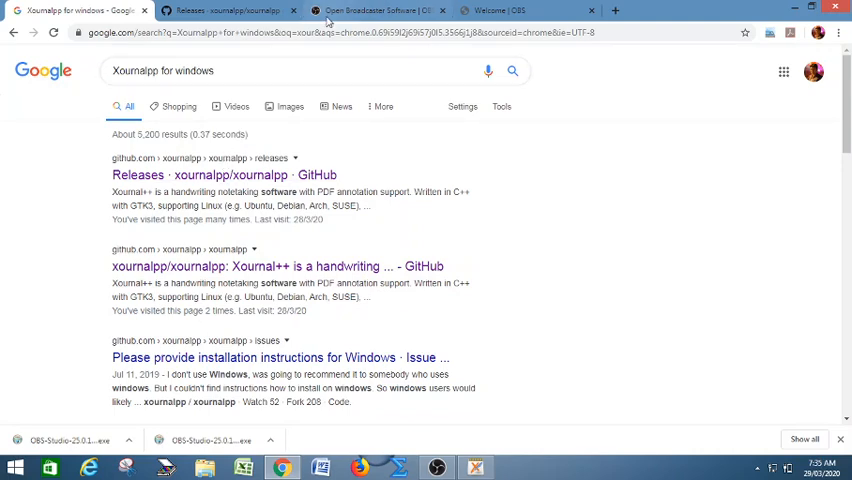
left_click(230, 11)
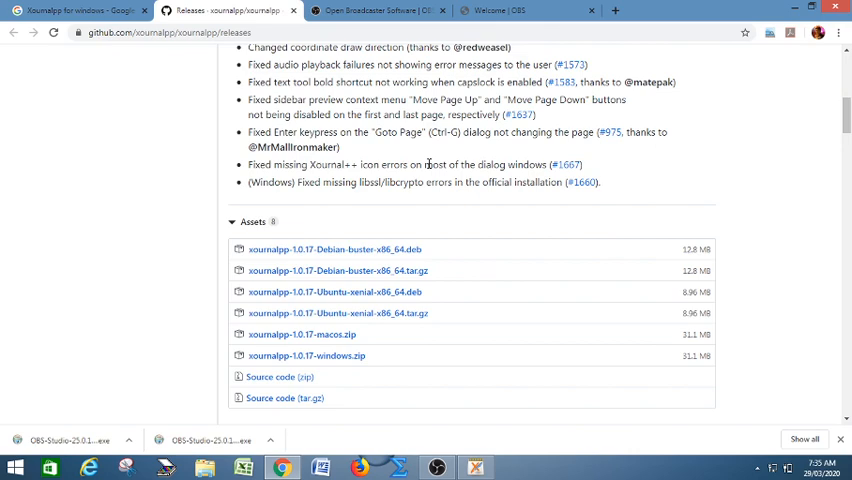
mouse_move(433, 330)
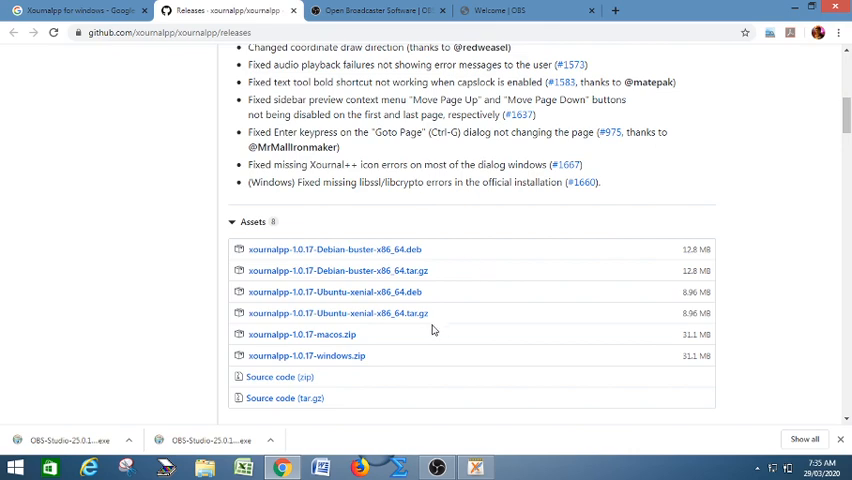
mouse_move(286, 368)
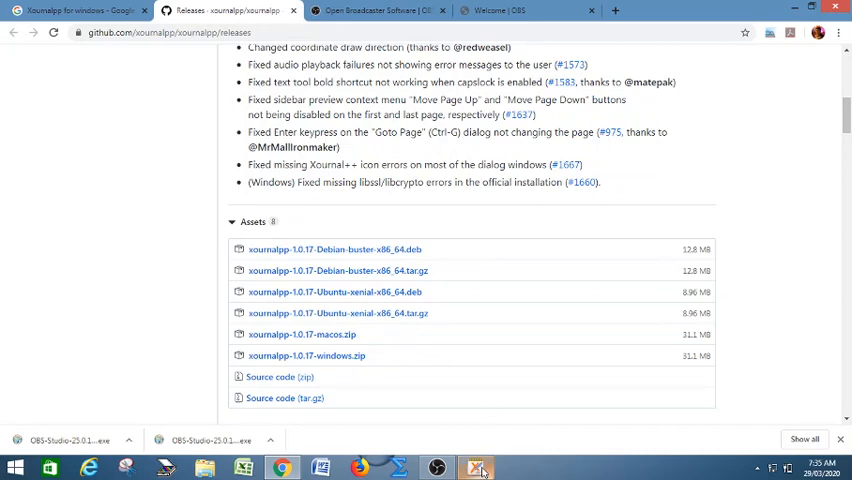
left_click(477, 467)
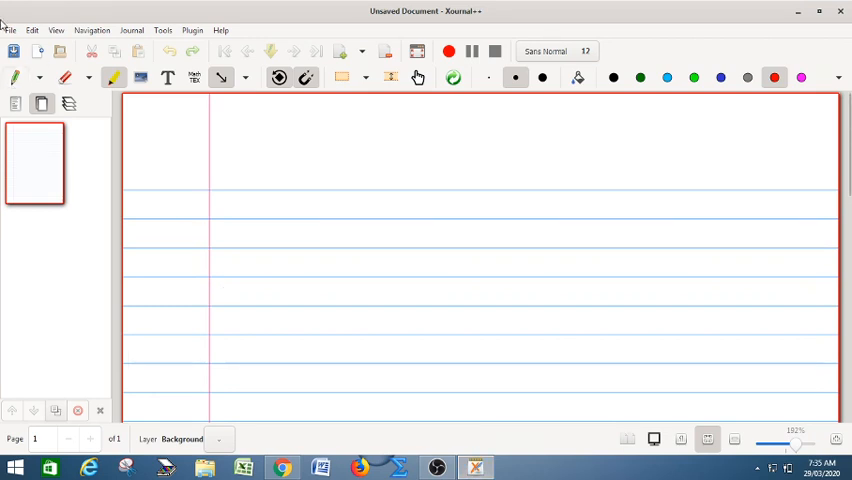
mouse_move(188, 142)
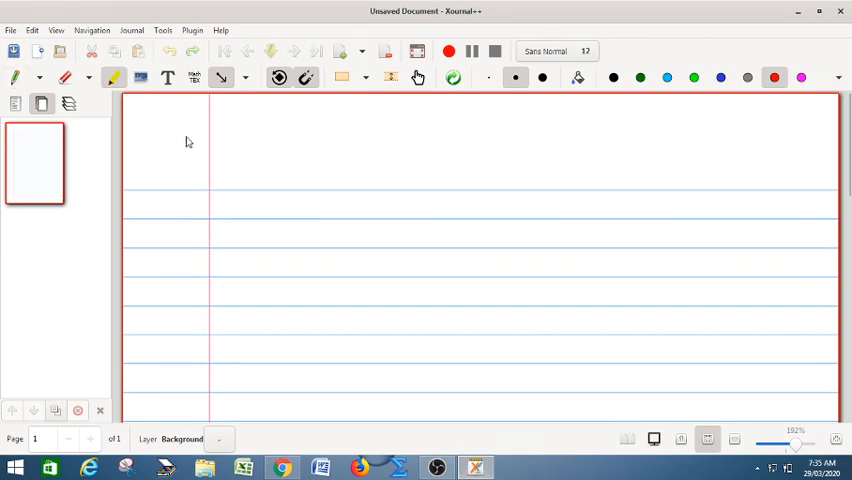
Step: Open Central Orbit.pdf from the Mechanics folder via the File menu
left_click(11, 27)
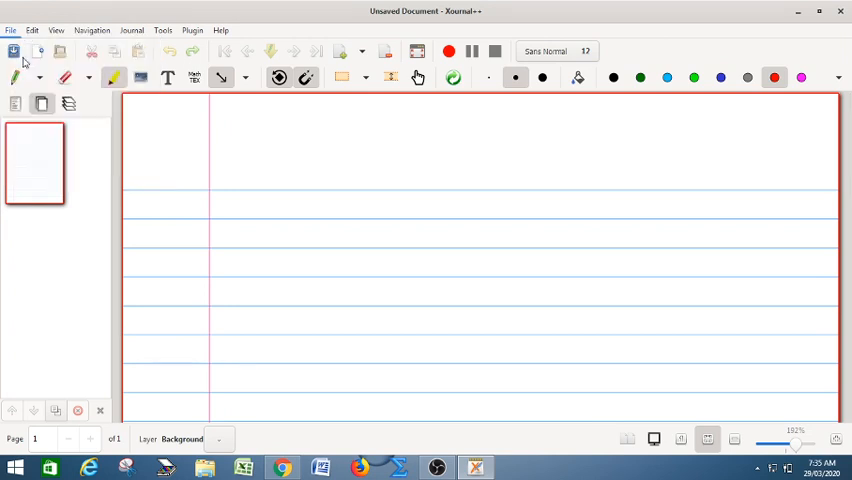
left_click(13, 50)
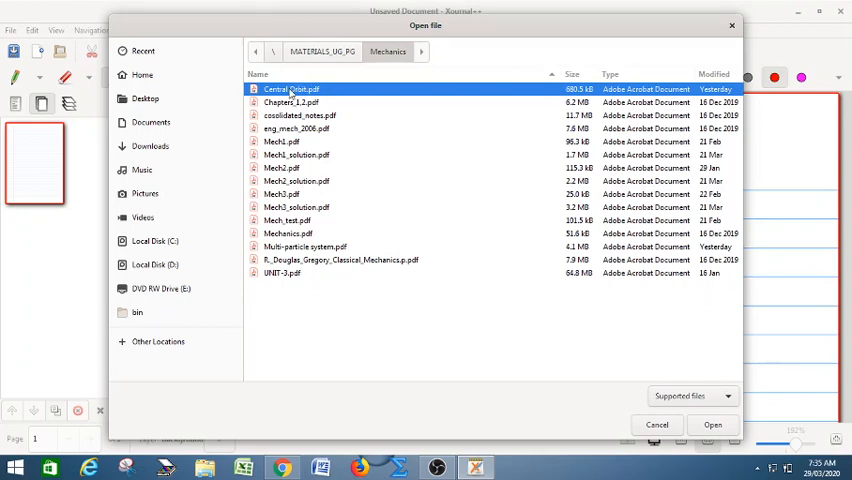
left_click(715, 424)
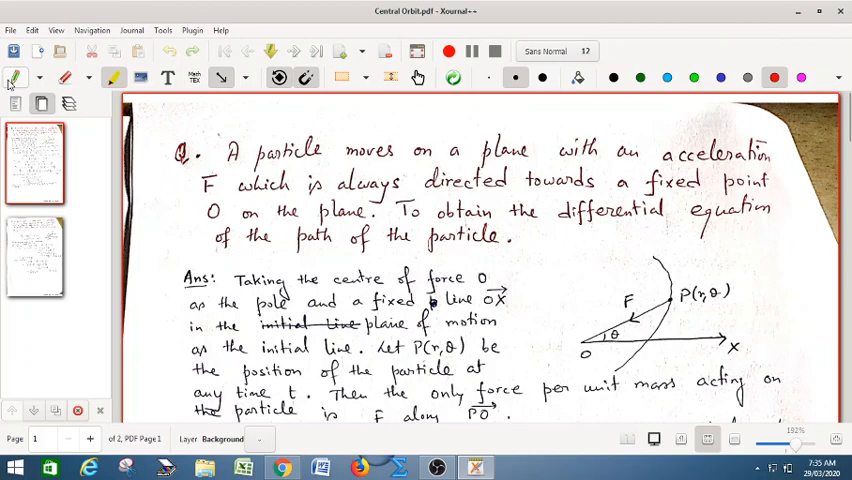
mouse_move(64, 77)
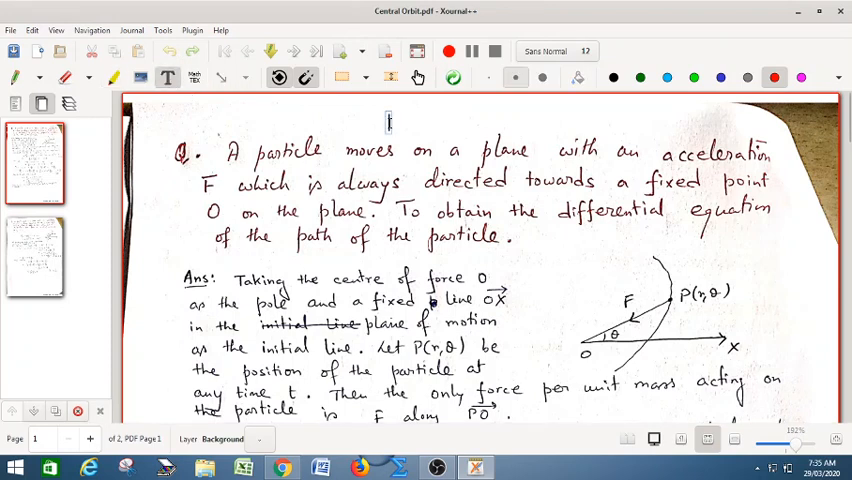
Step: Add a red CENTRAL ORBIT text title at the top of page one
left_click(771, 76)
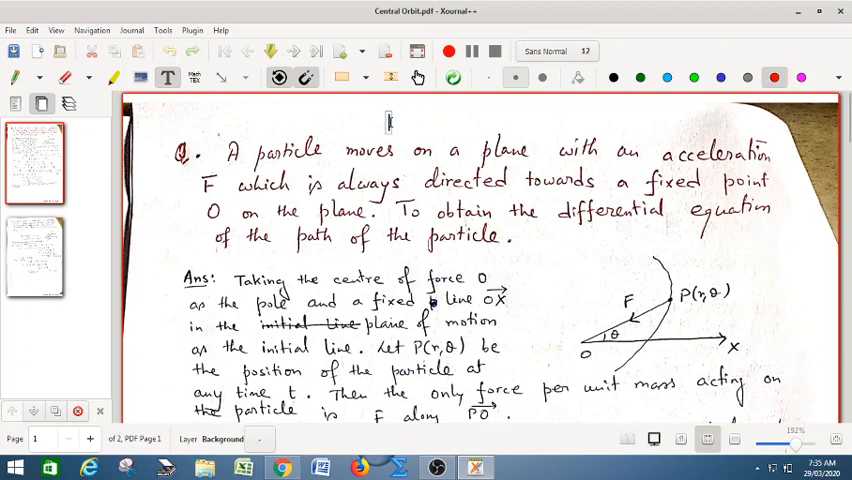
type("CENTRAL ORBIT")
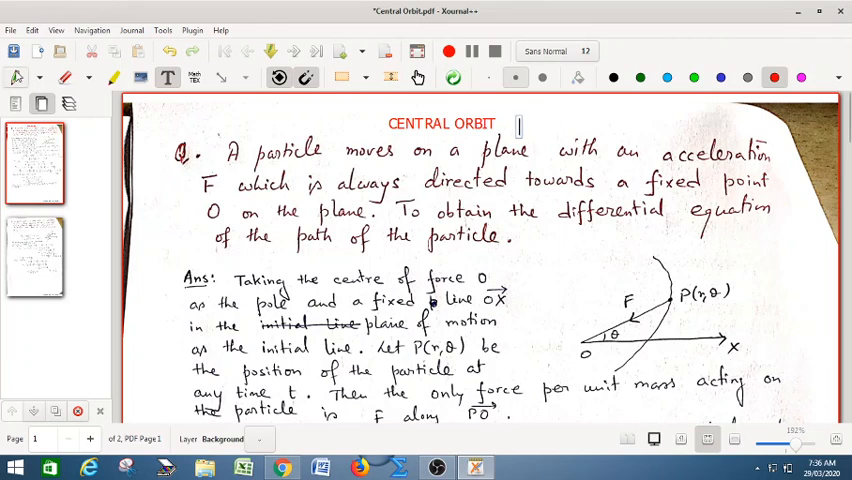
left_click(227, 77)
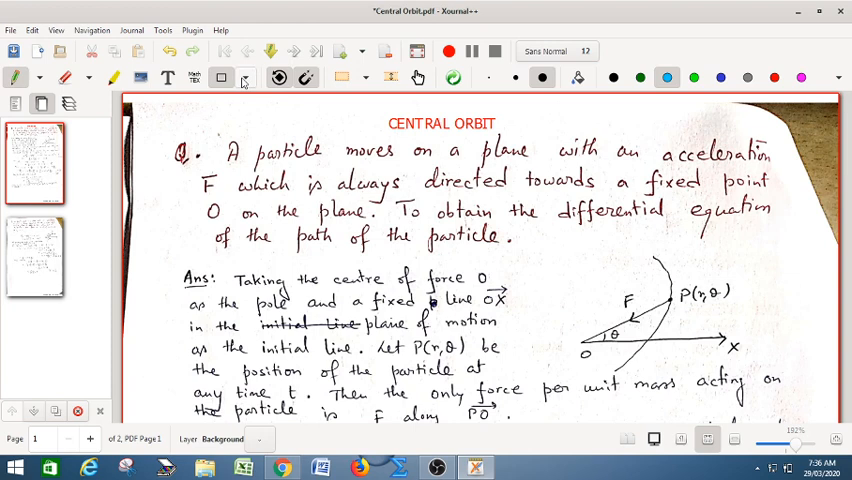
Step: Underline 'fixed point' in blue with Draw Line, then set the colour to red
left_click(245, 79)
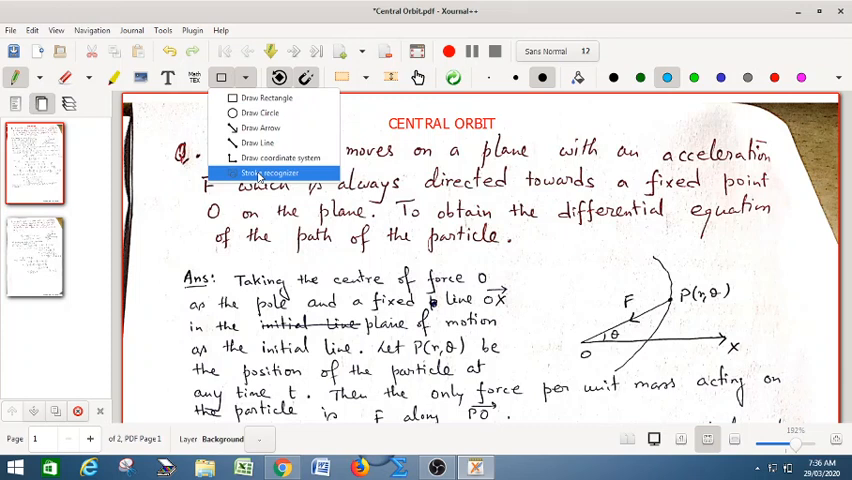
mouse_move(465, 251)
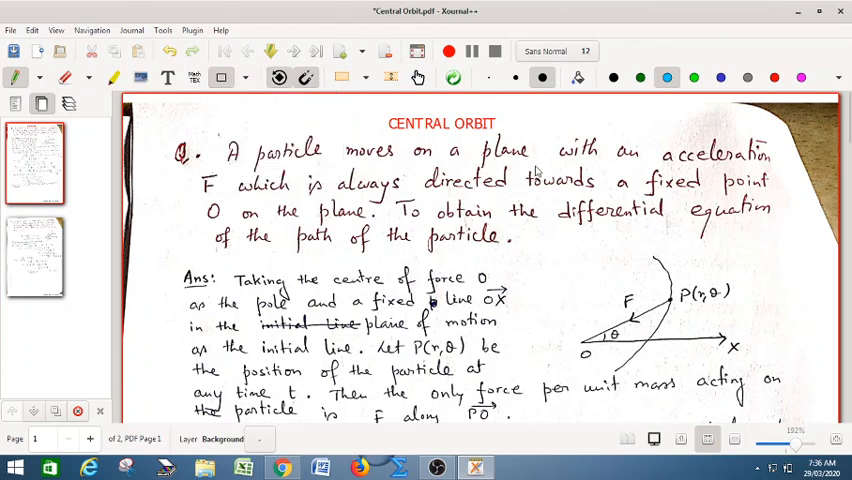
left_click(244, 78)
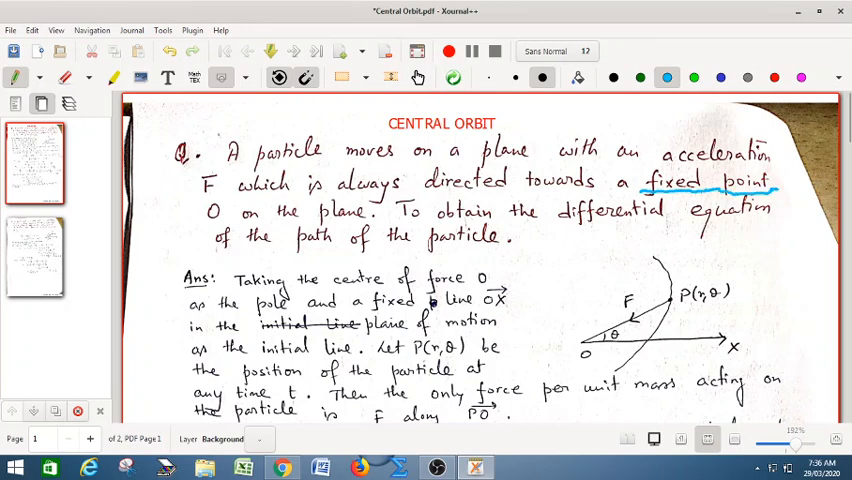
mouse_move(782, 198)
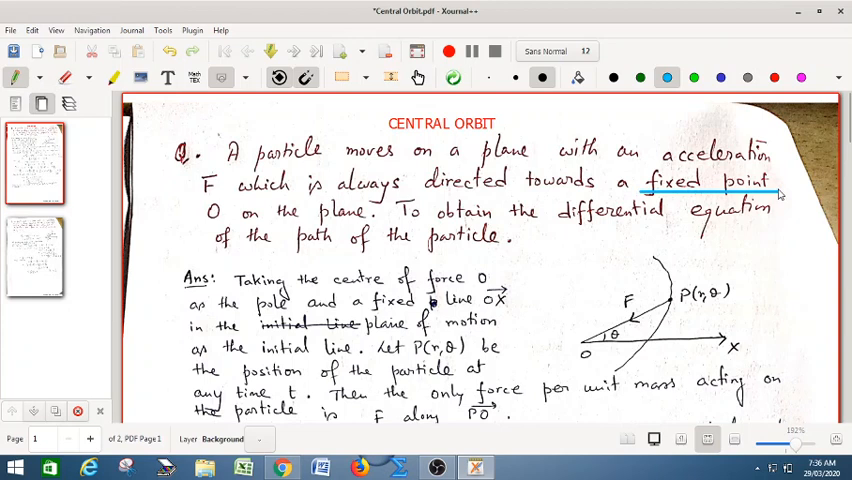
mouse_move(562, 228)
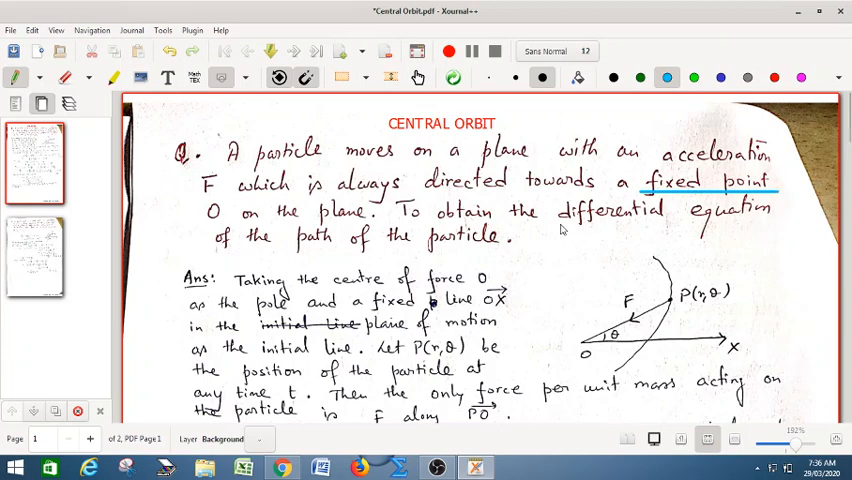
left_click(773, 77)
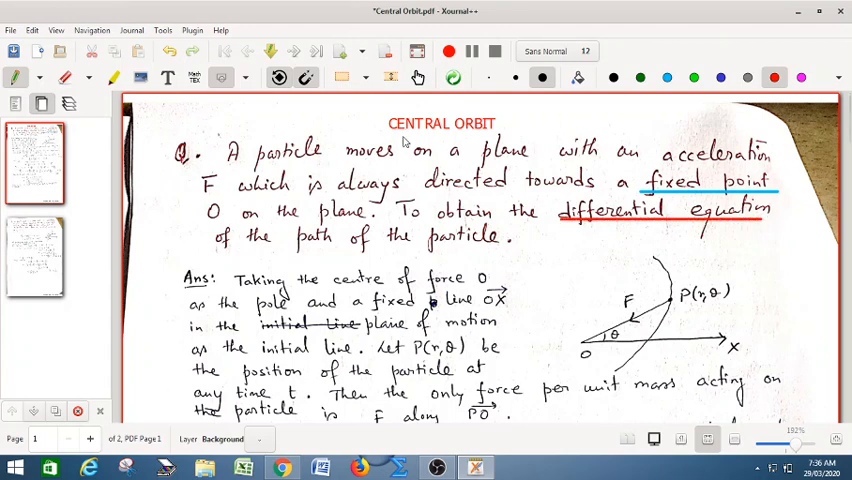
left_click(233, 78)
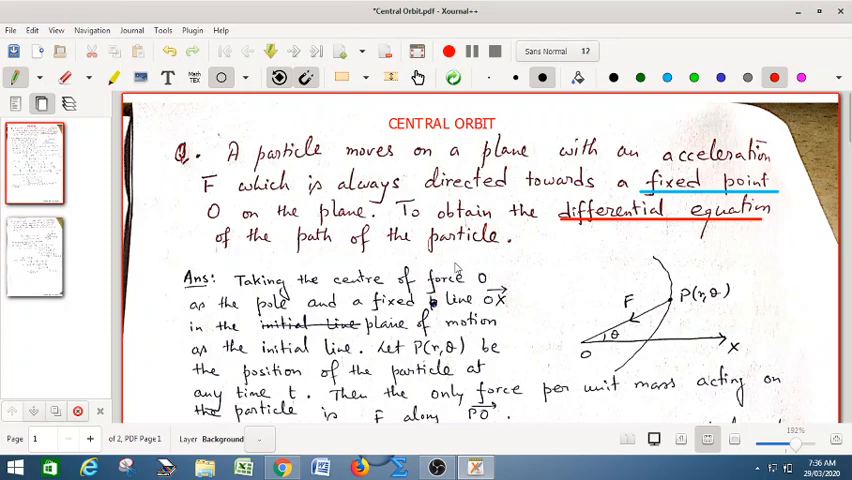
Step: Circle 'centre of force' with a red ellipse and box the diagram with a red rectangle
left_click_drag(347, 262, 447, 262)
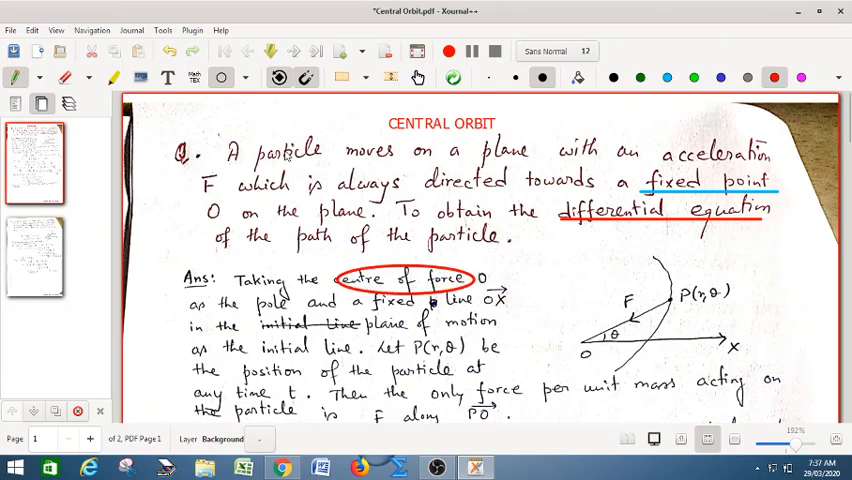
left_click(246, 78)
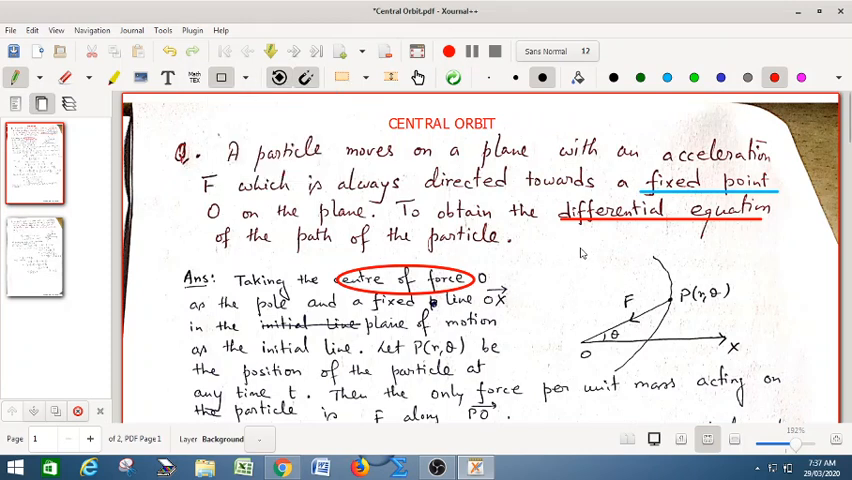
left_click_drag(570, 255, 760, 380)
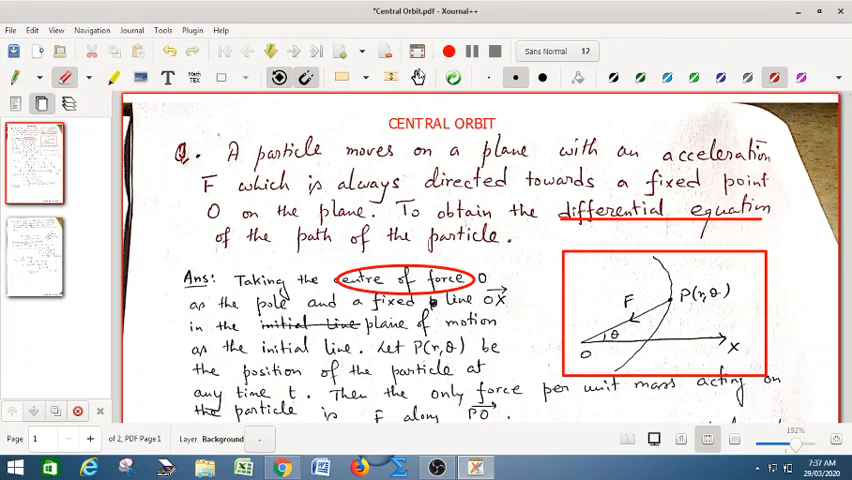
Step: Return to the Pen with Draw Arrow and scroll down to the boxed final equation
scroll("down", 3)
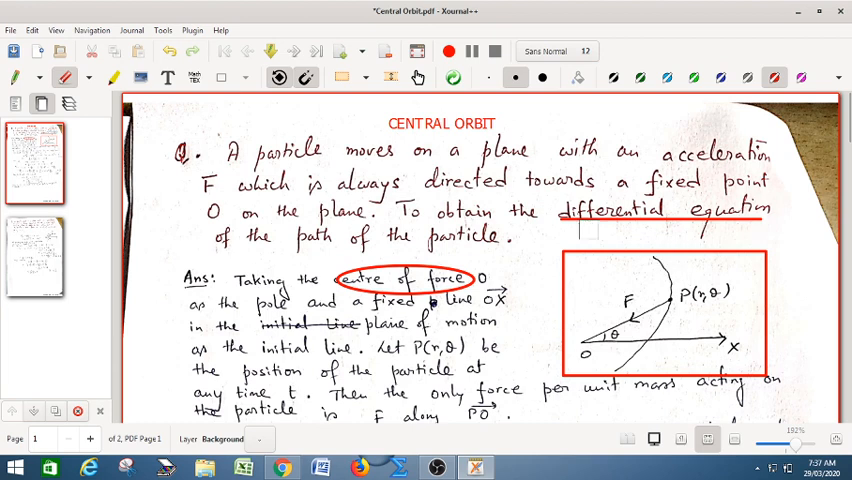
left_click(12, 77)
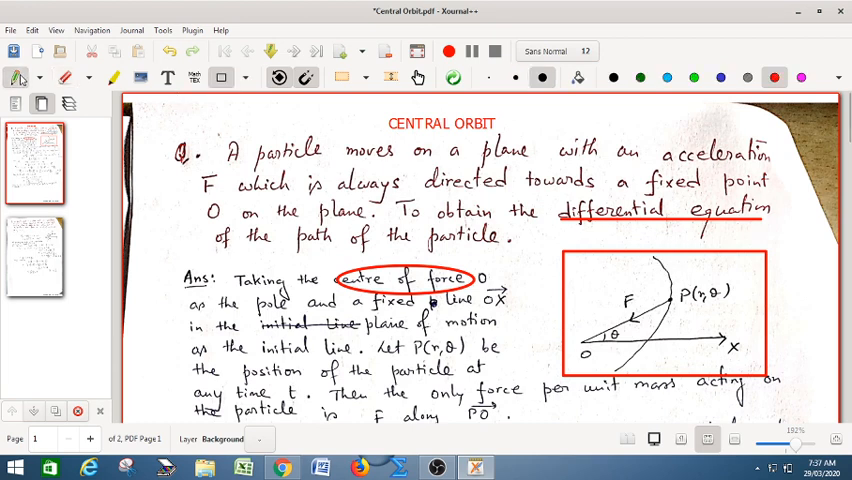
left_click(245, 79)
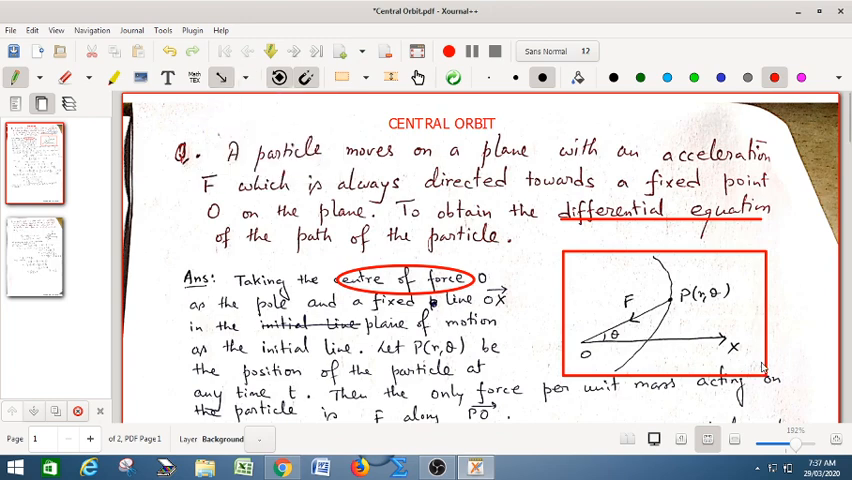
scroll("down", 3)
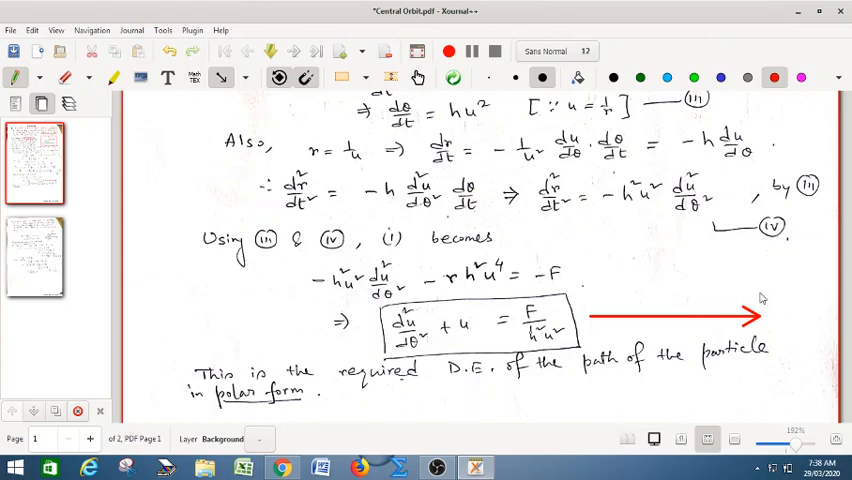
mouse_move(610, 252)
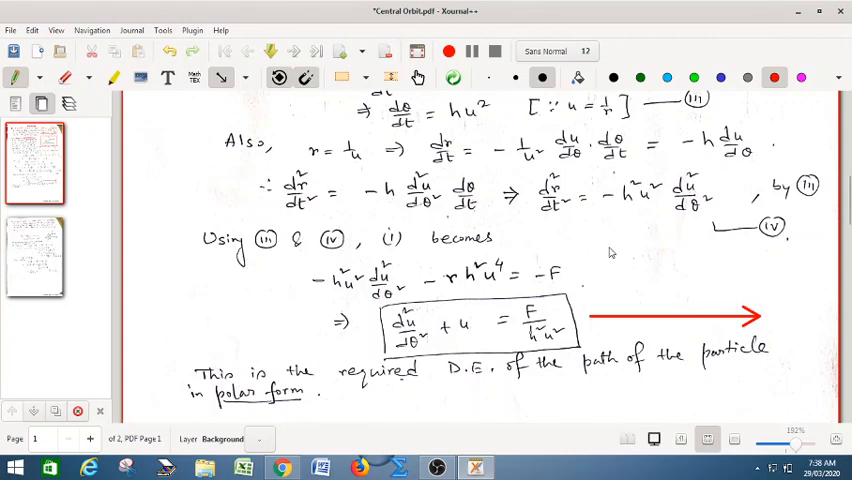